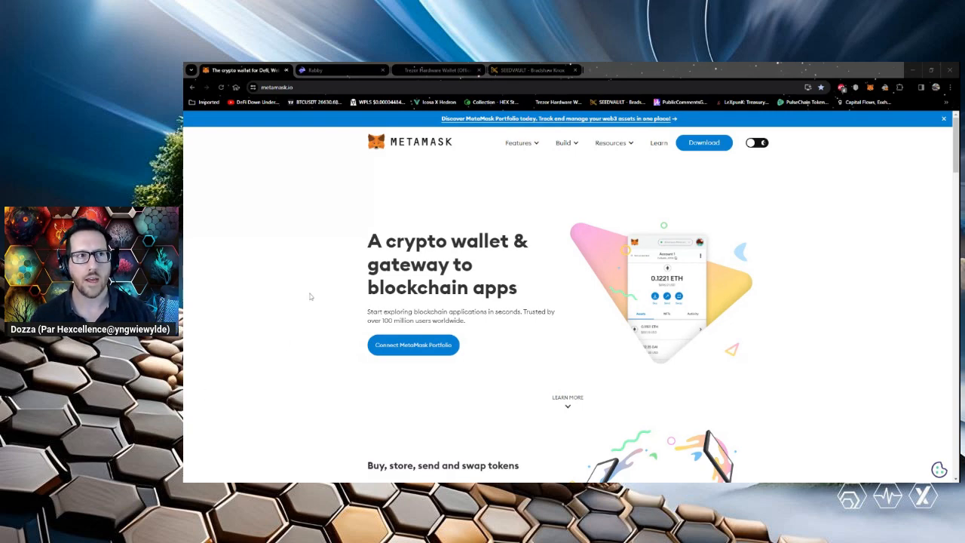
{"action": "mouse_move", "coordinate": [333, 286]}
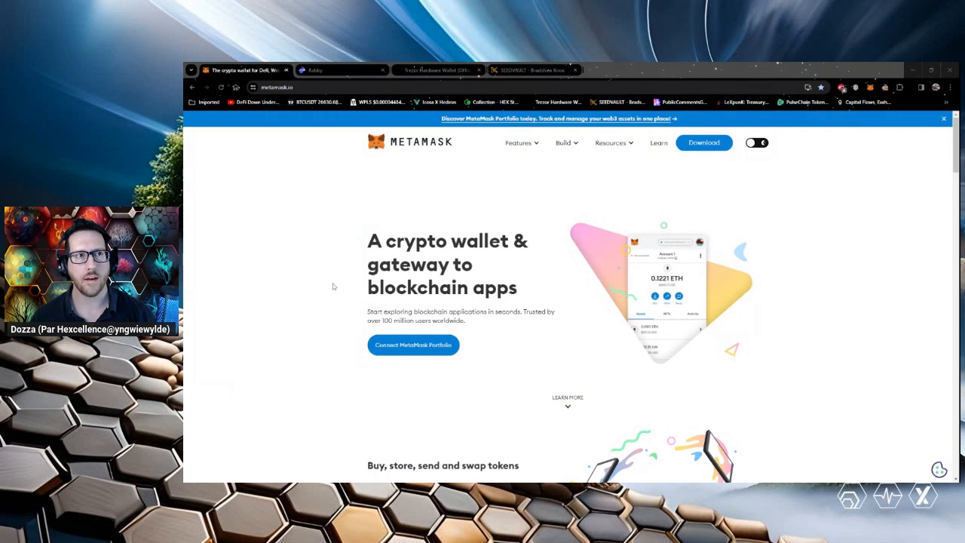
{"action": "mouse_move", "coordinate": [345, 248]}
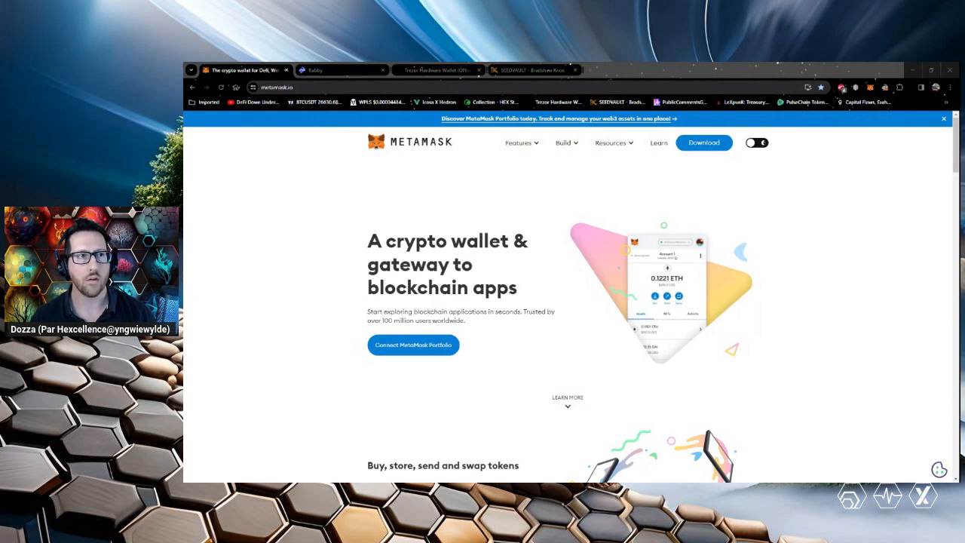
- Glance at the Bradshaw Knox SeedVault product tab, then switch to the Trezor homepage tab
{"action": "left_click", "coordinate": [317, 70]}
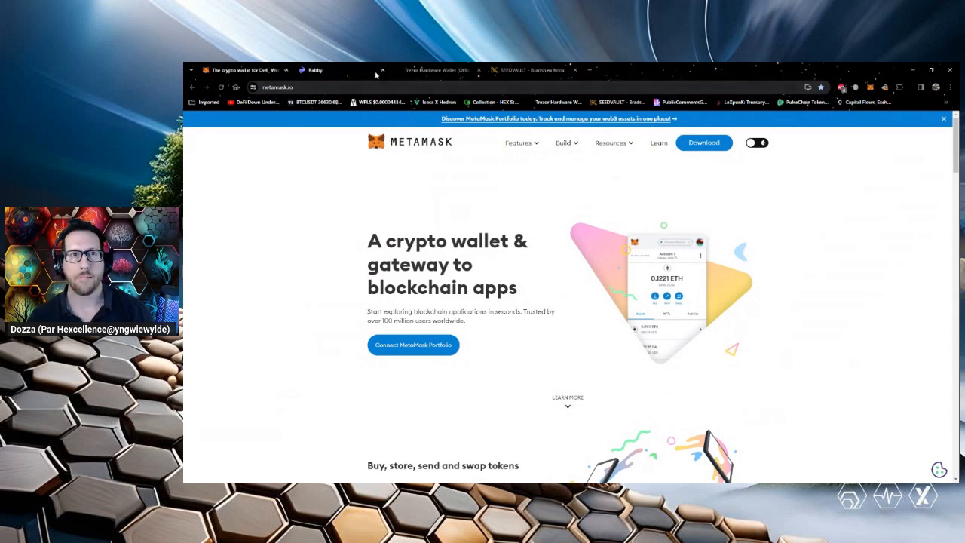
{"action": "left_click", "coordinate": [315, 70]}
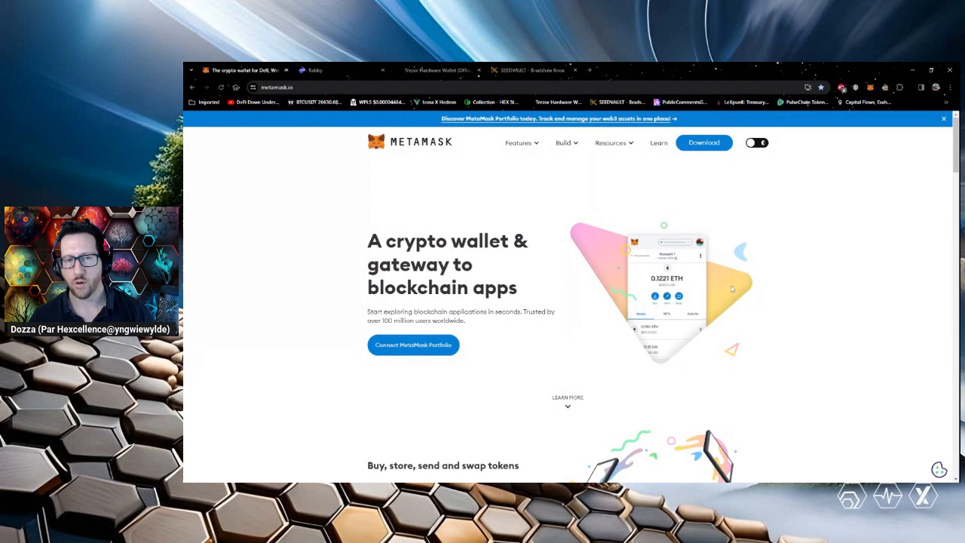
{"action": "mouse_move", "coordinate": [739, 285]}
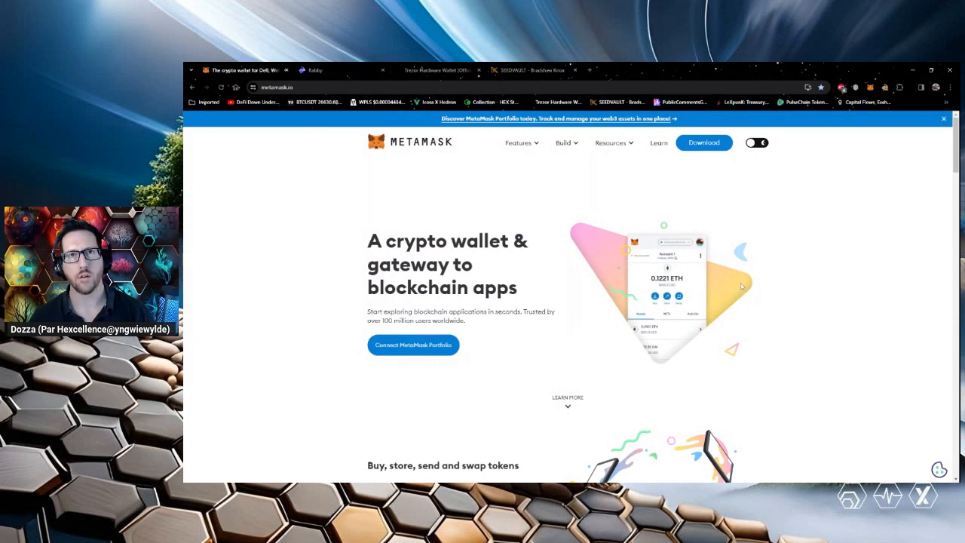
{"action": "mouse_move", "coordinate": [746, 287]}
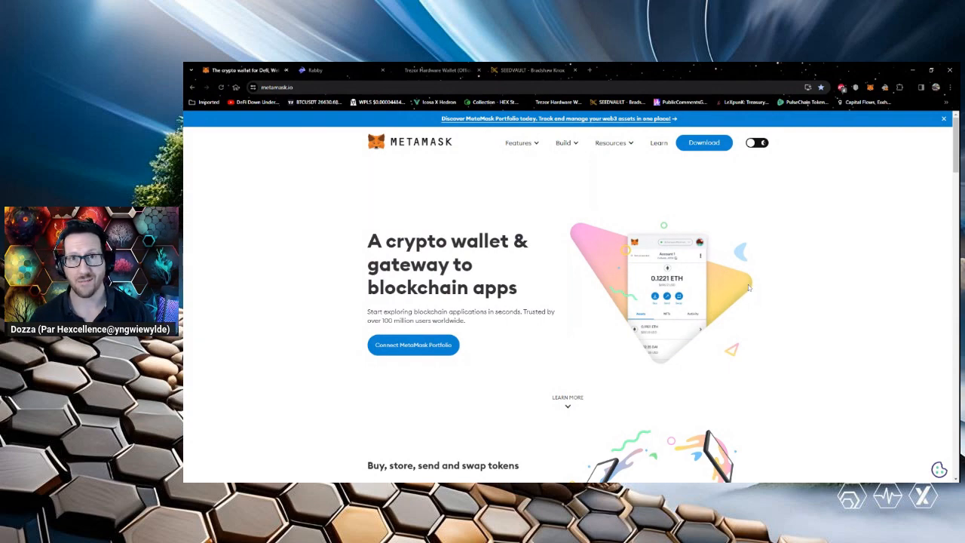
{"action": "mouse_move", "coordinate": [749, 268]}
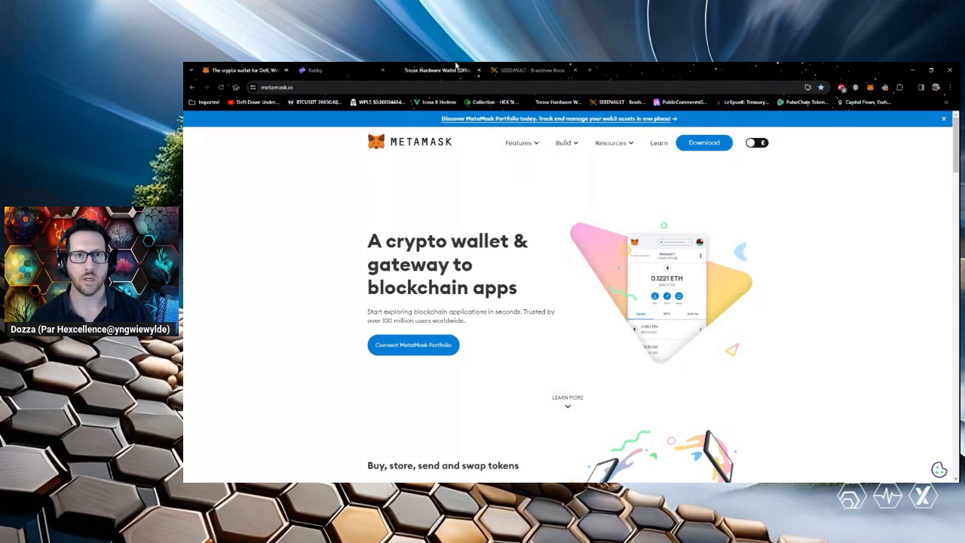
{"action": "left_click", "coordinate": [531, 70]}
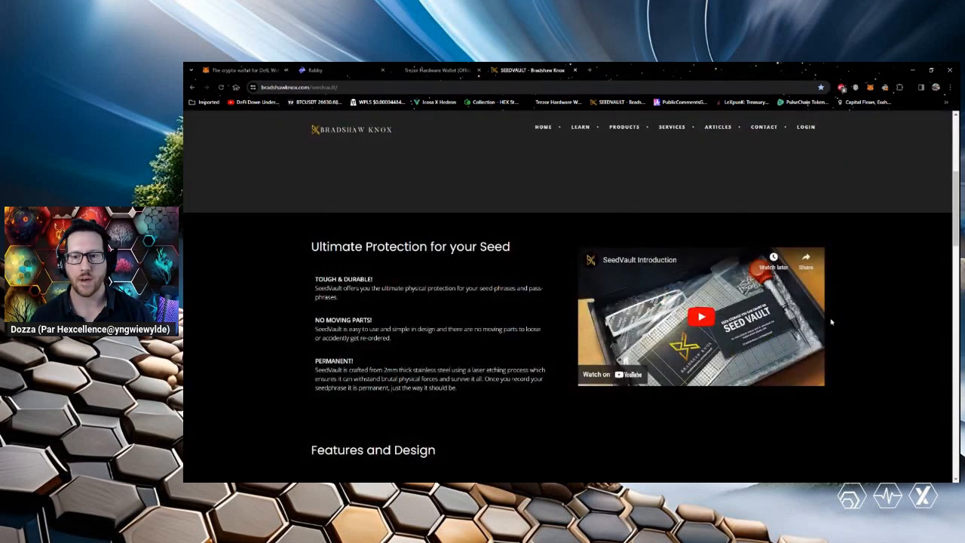
{"action": "mouse_move", "coordinate": [817, 356]}
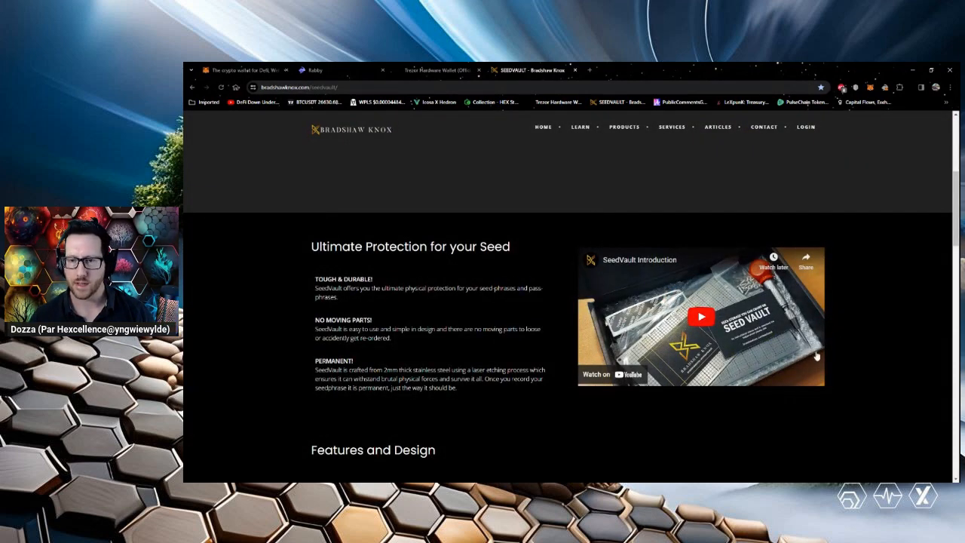
{"action": "left_click", "coordinate": [437, 70]}
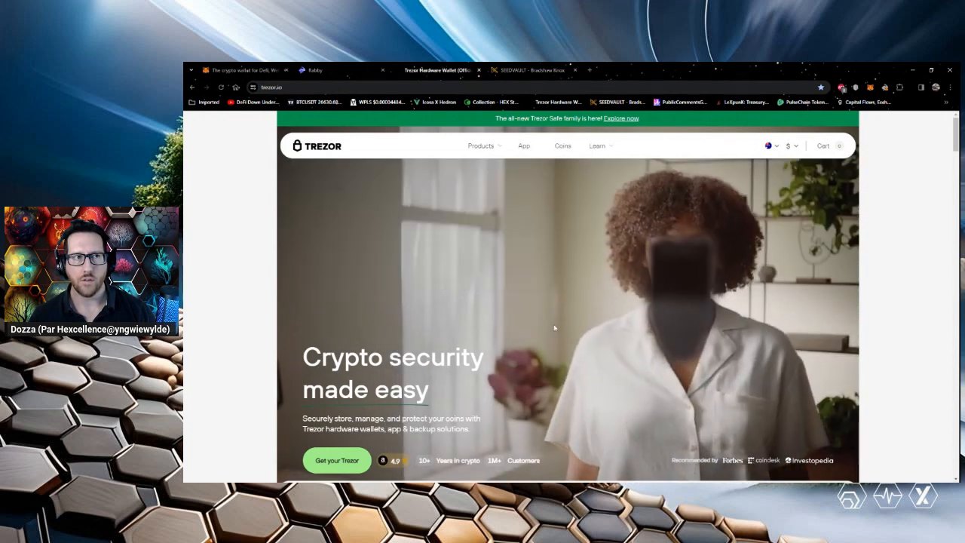
{"action": "left_click", "coordinate": [480, 145]}
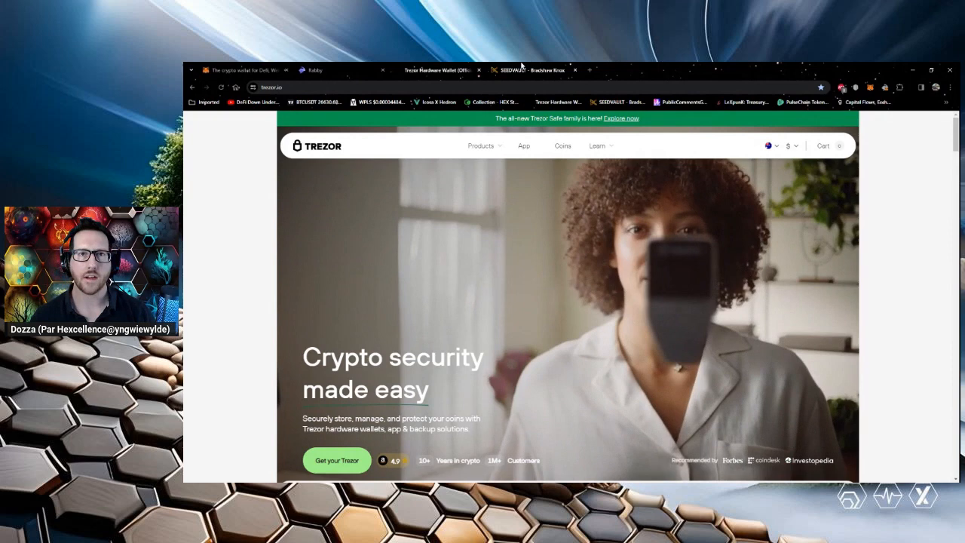
- Switch back to the metamask.io tab, replacing the Trezor homepage
{"action": "left_click", "coordinate": [532, 70]}
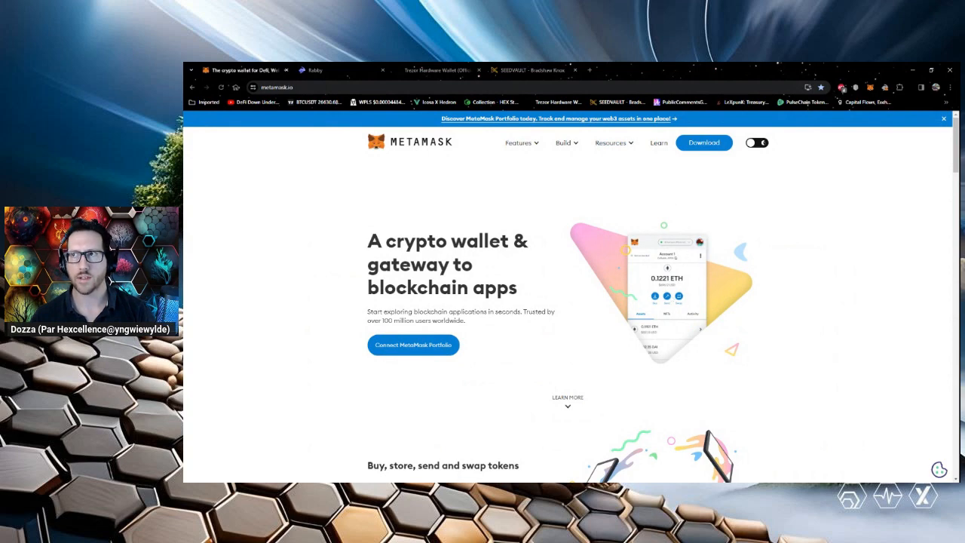
{"action": "mouse_move", "coordinate": [664, 323]}
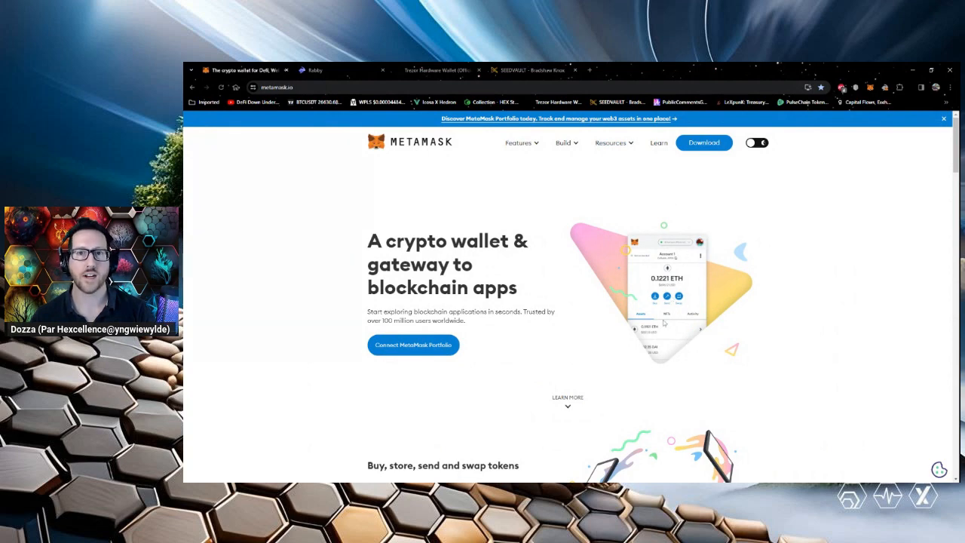